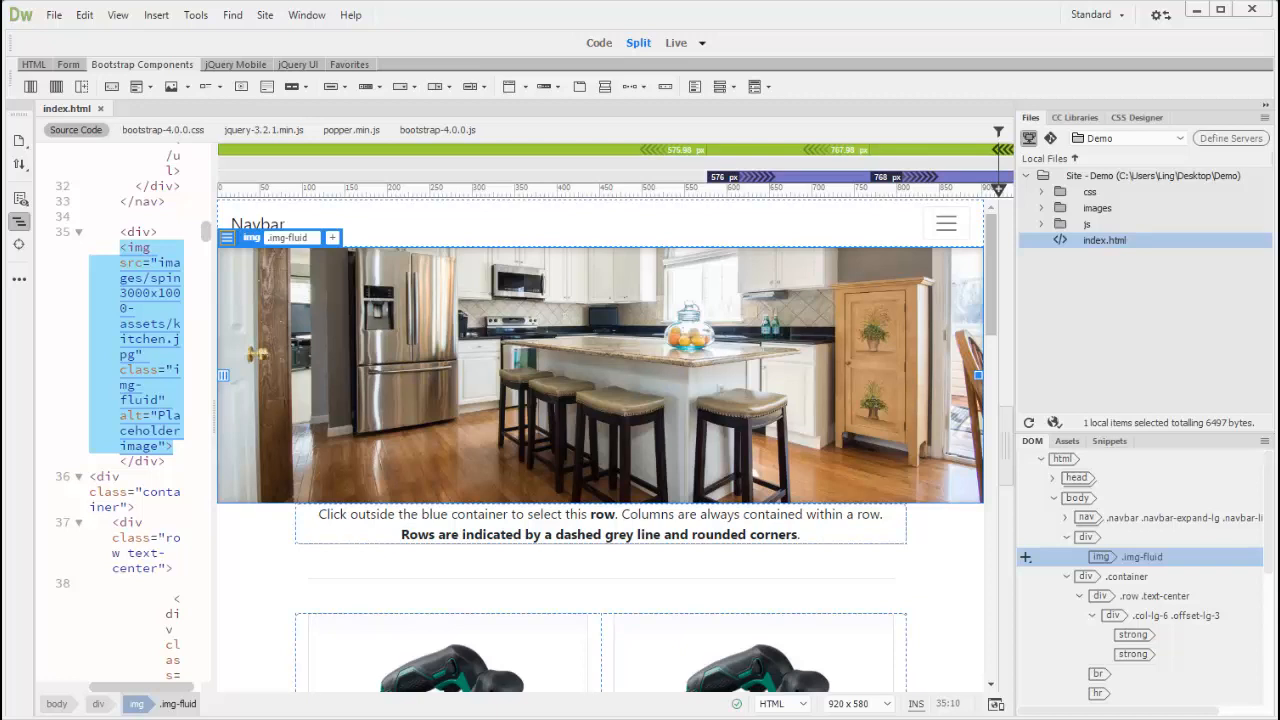
mouse_move(600, 458)
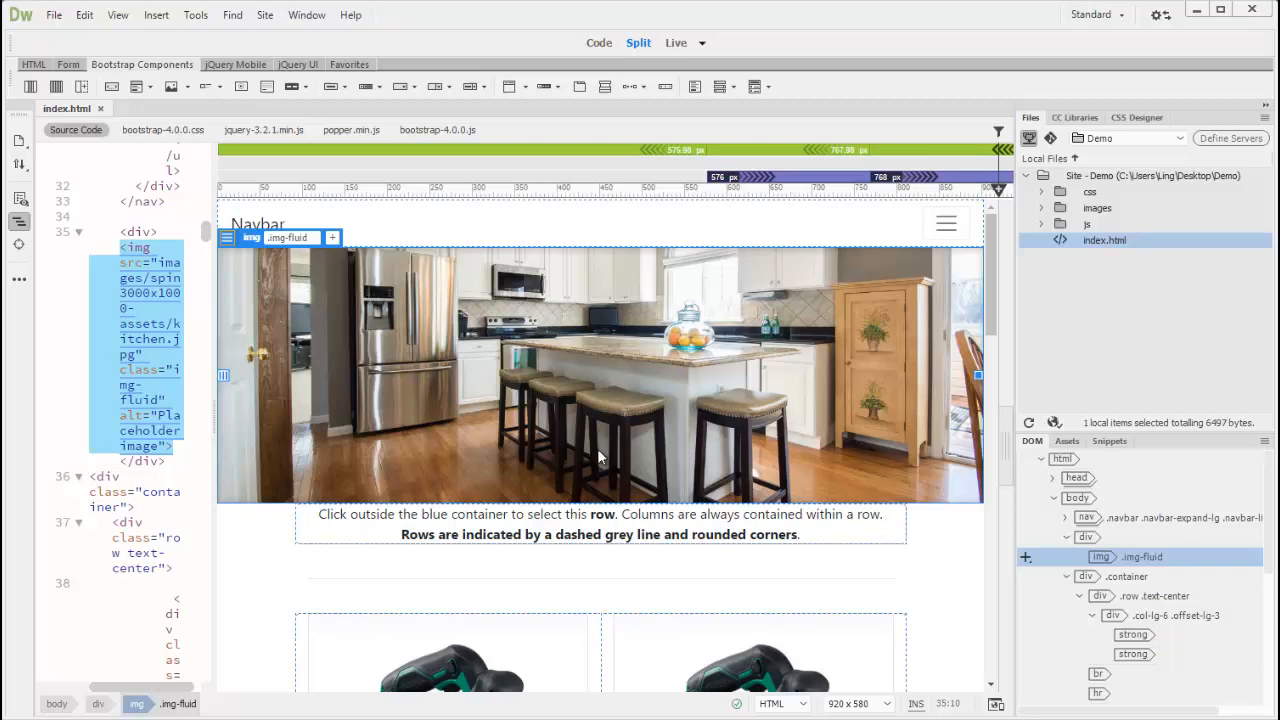
mouse_move(340, 318)
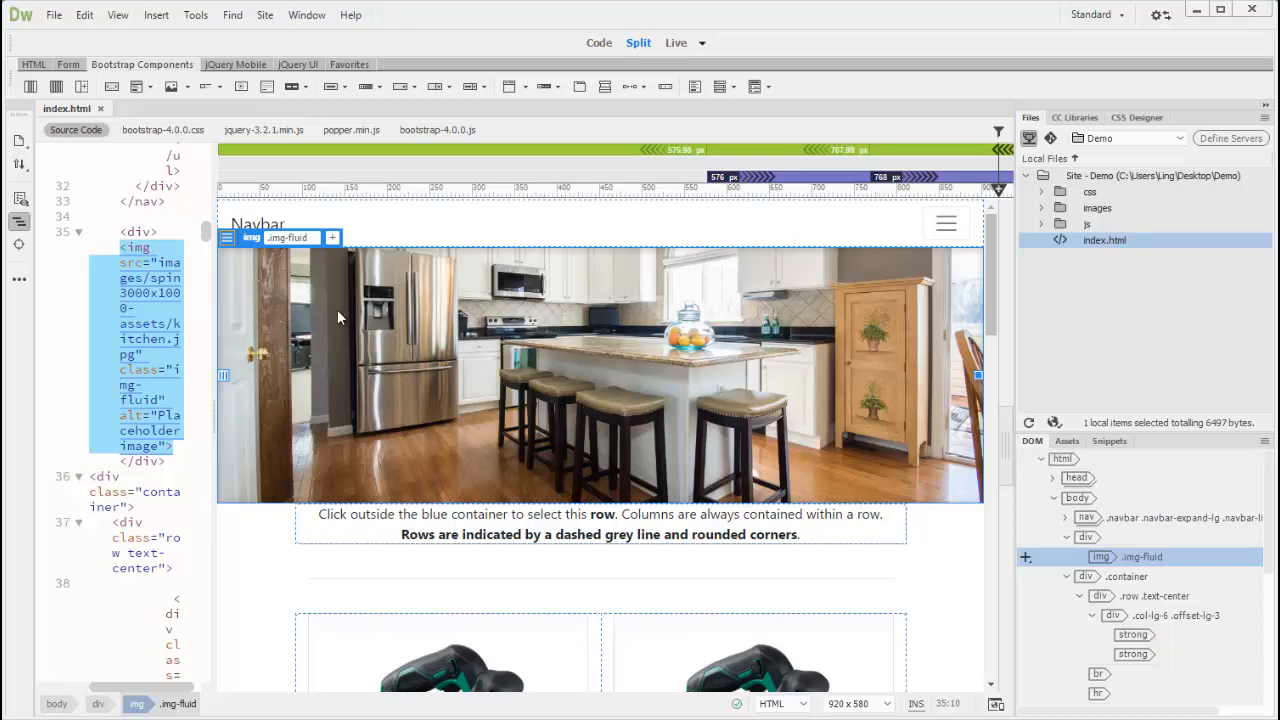
mouse_move(456, 362)
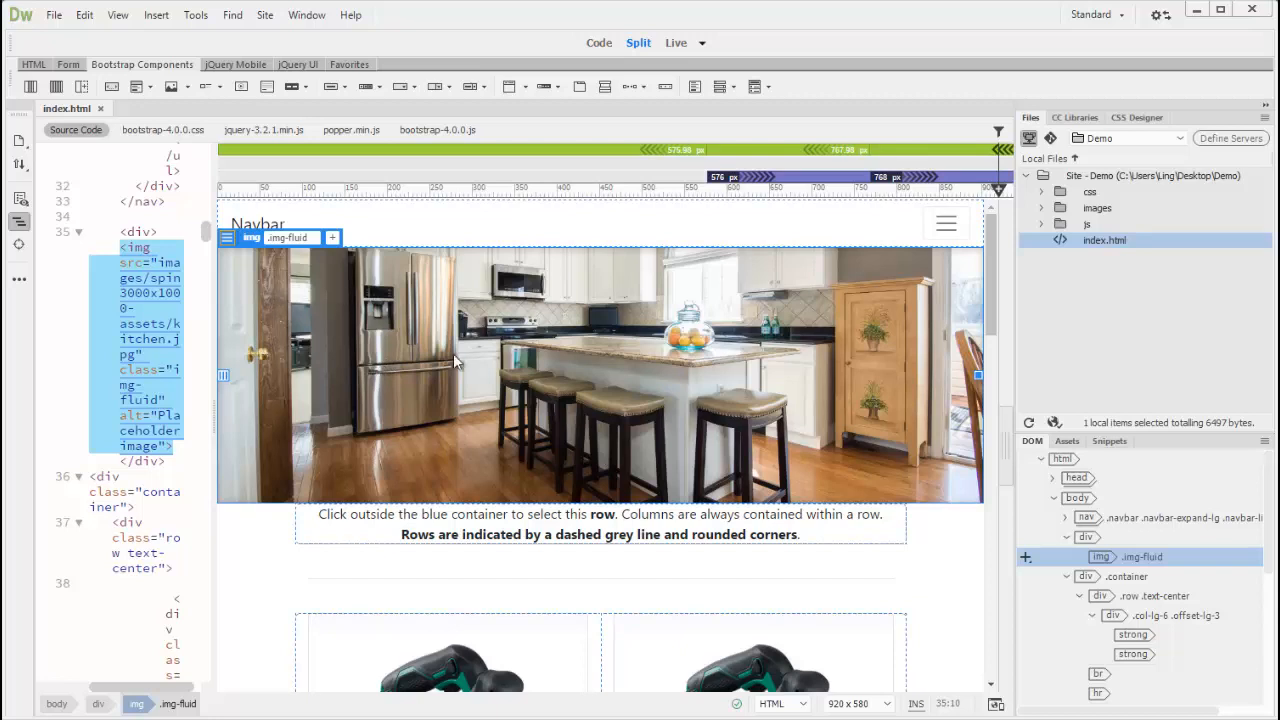
mouse_move(364, 360)
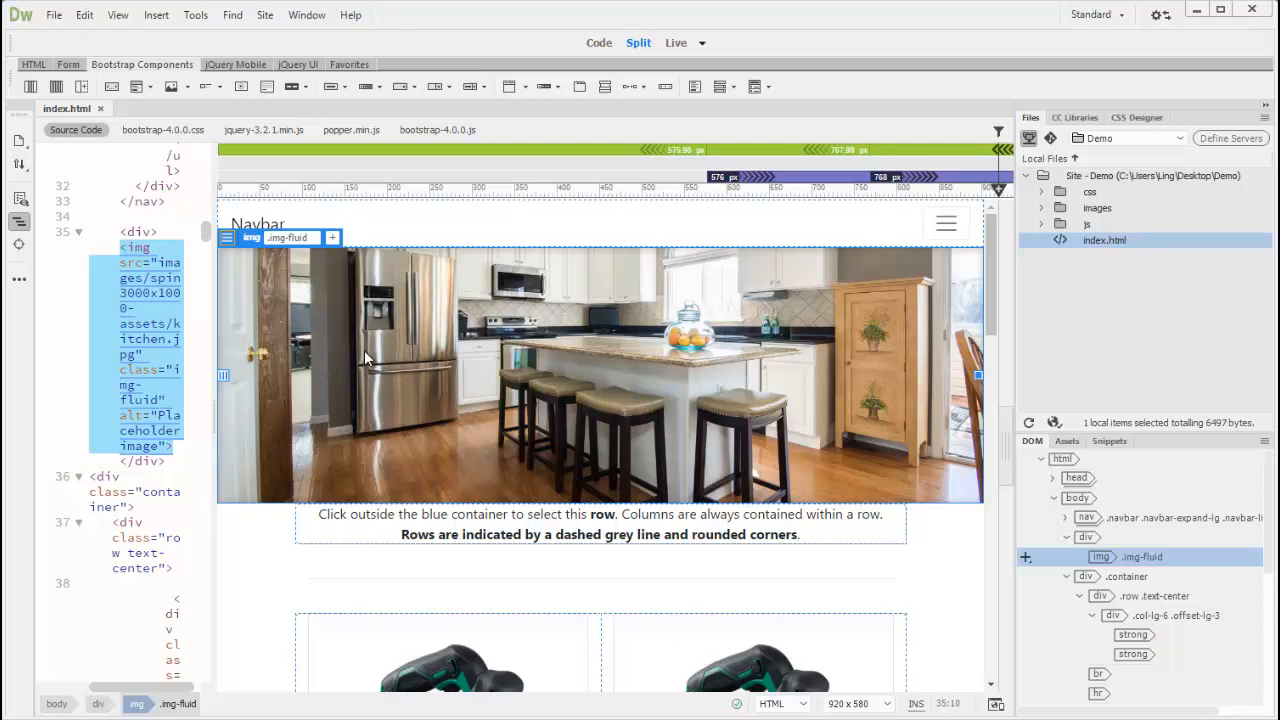
mouse_move(416, 340)
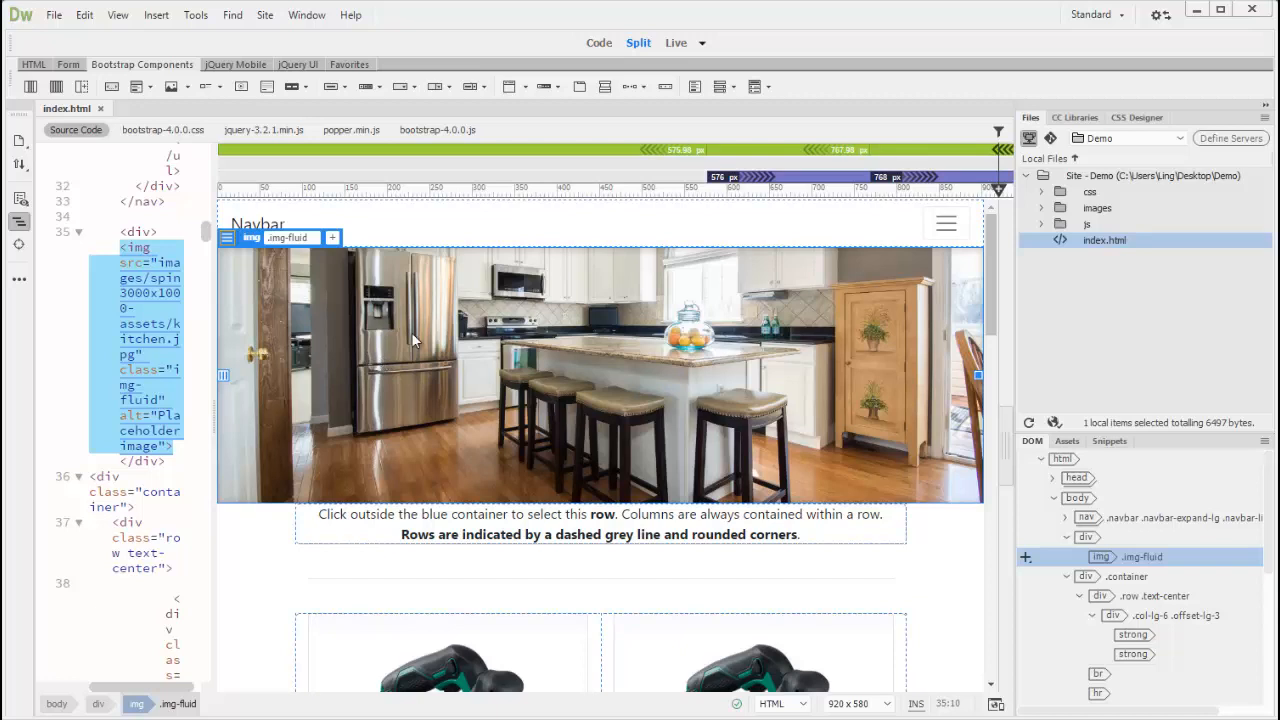
mouse_move(430, 332)
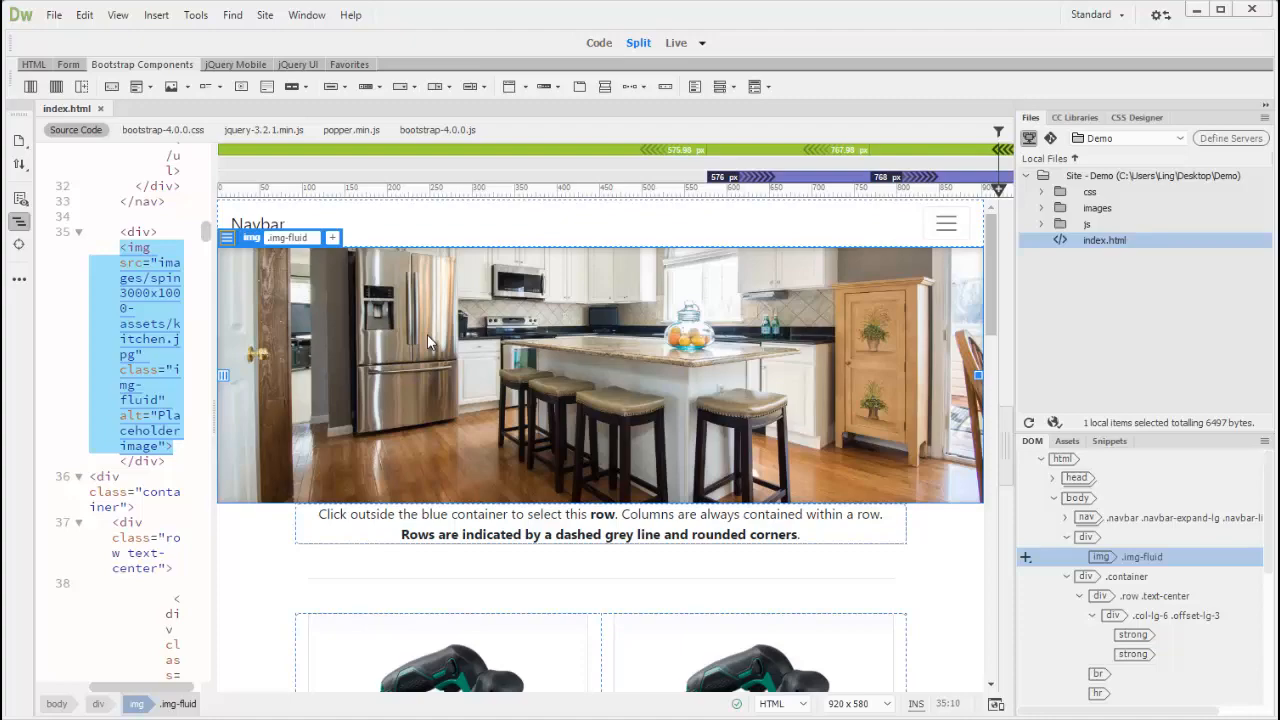
mouse_move(1042, 308)
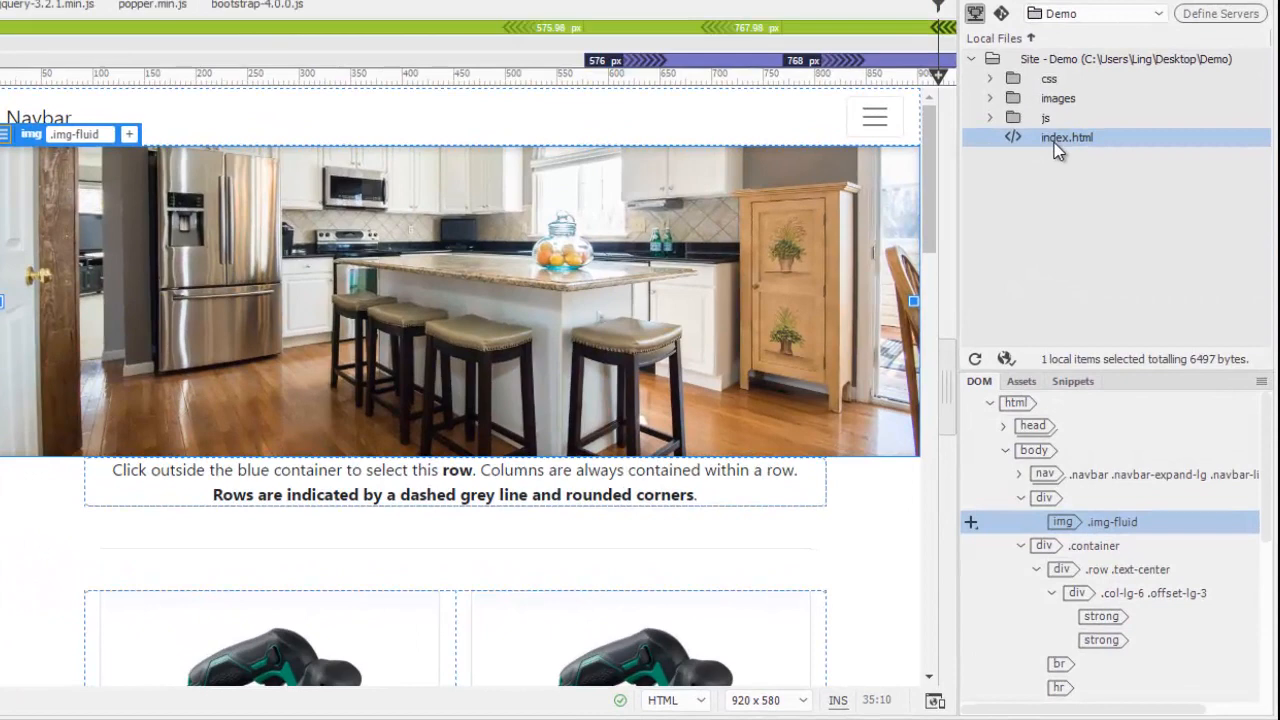
Step: Duplicate index.html in the Files panel to create 'index - Copy.html'
right_click(1068, 136)
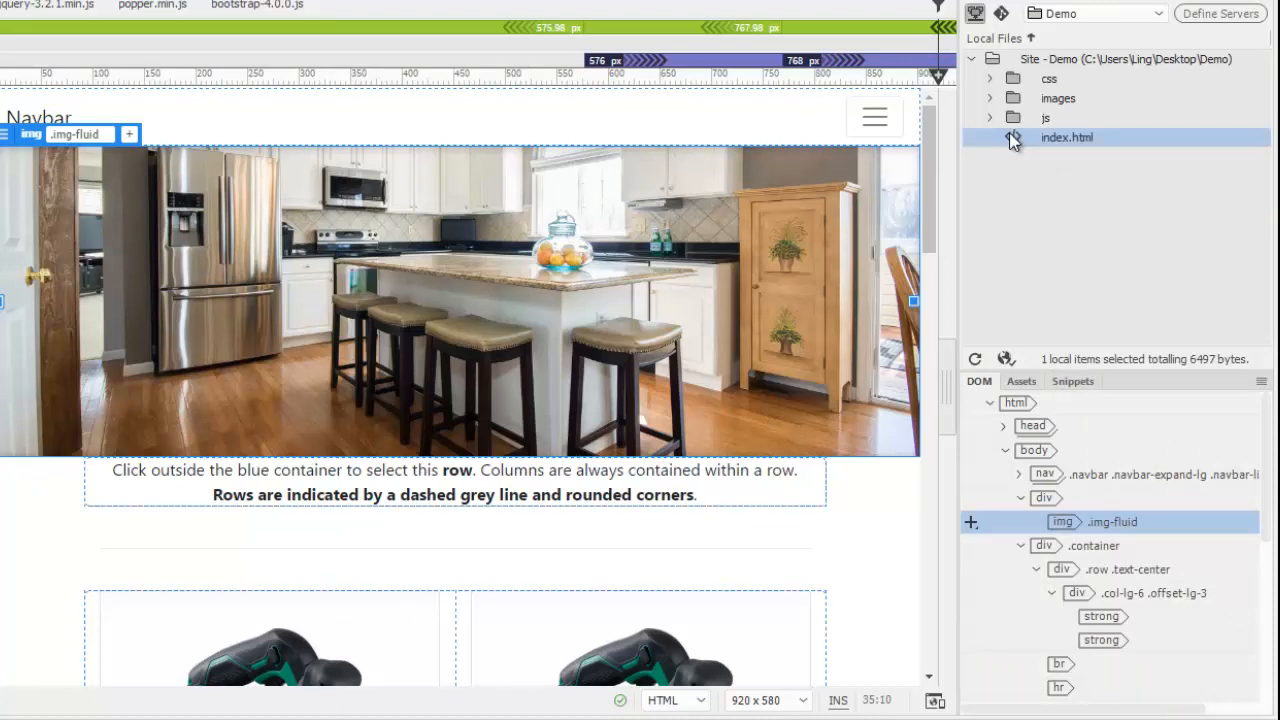
right_click(1066, 136)
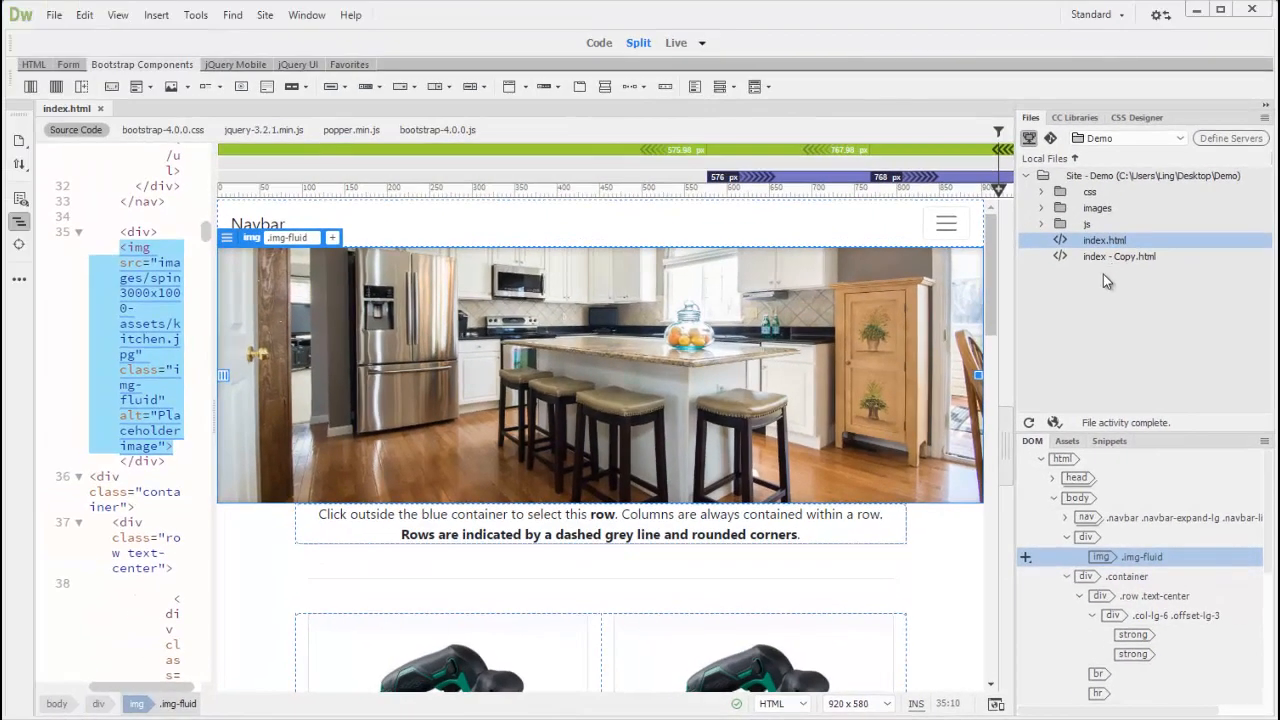
Step: Insert a new element after the hero image's div in the DOM panel and rename it to br
left_click(1104, 240)
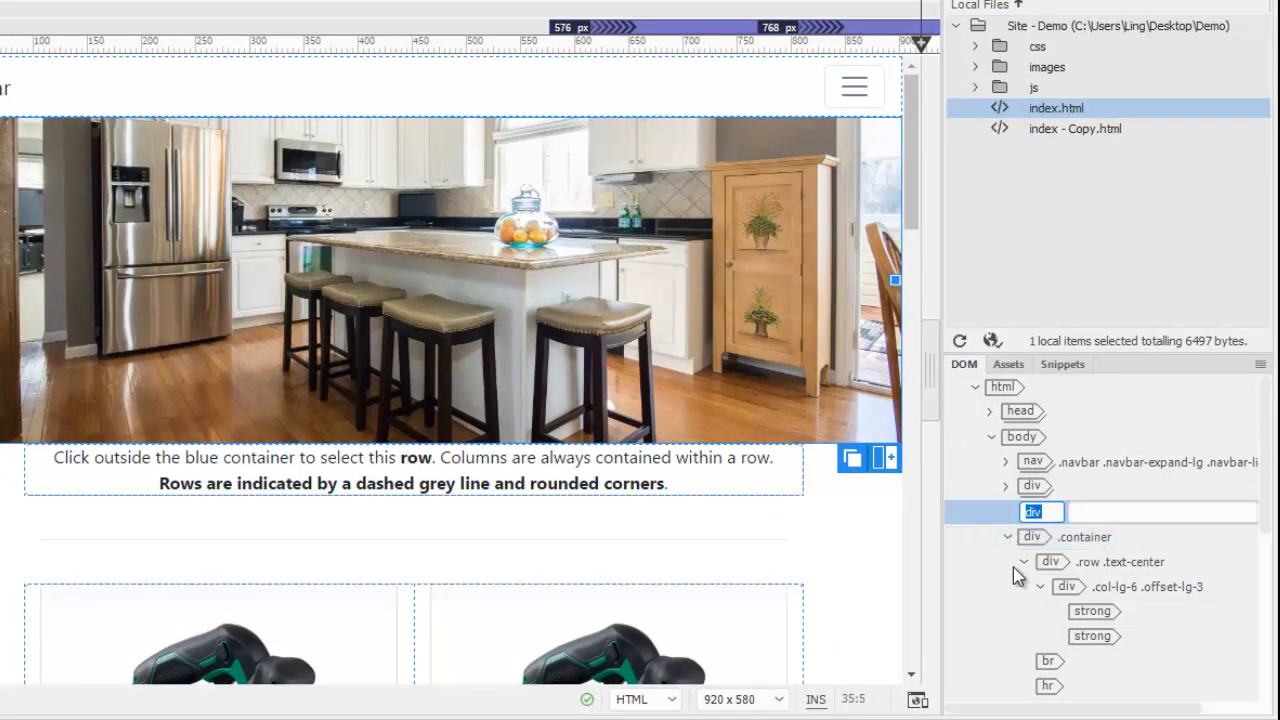
type("br")
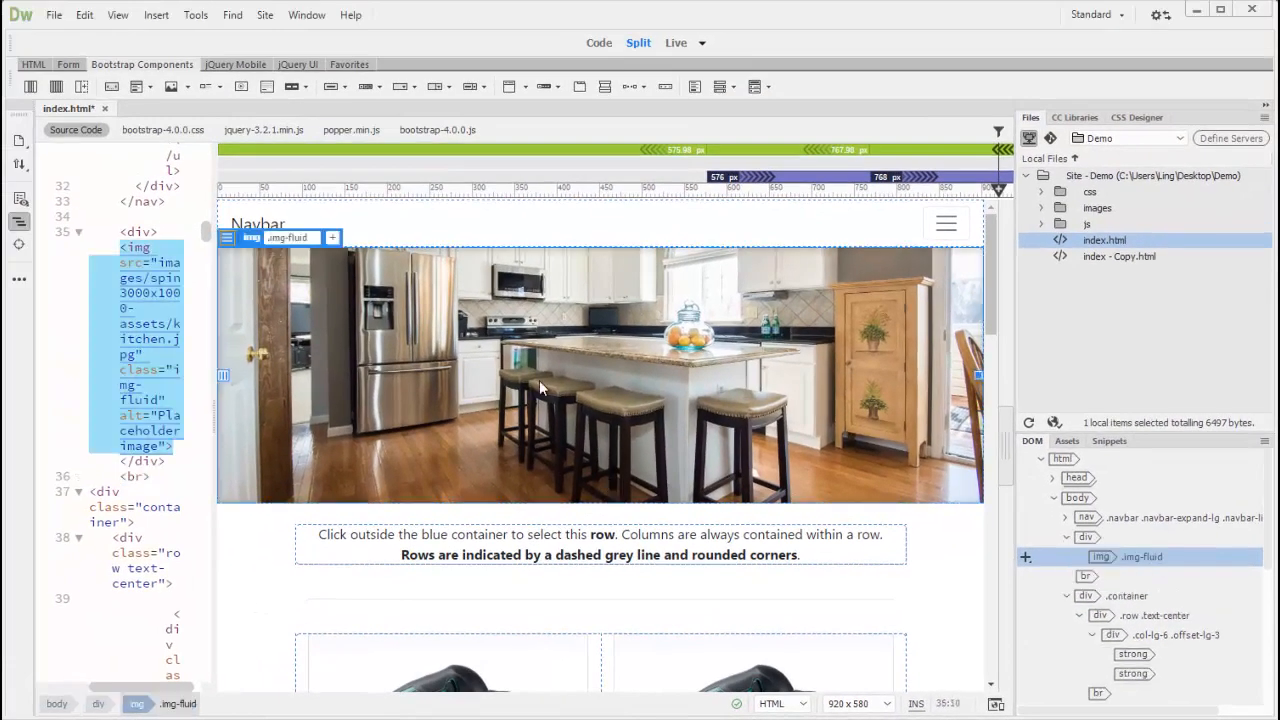
mouse_move(460, 374)
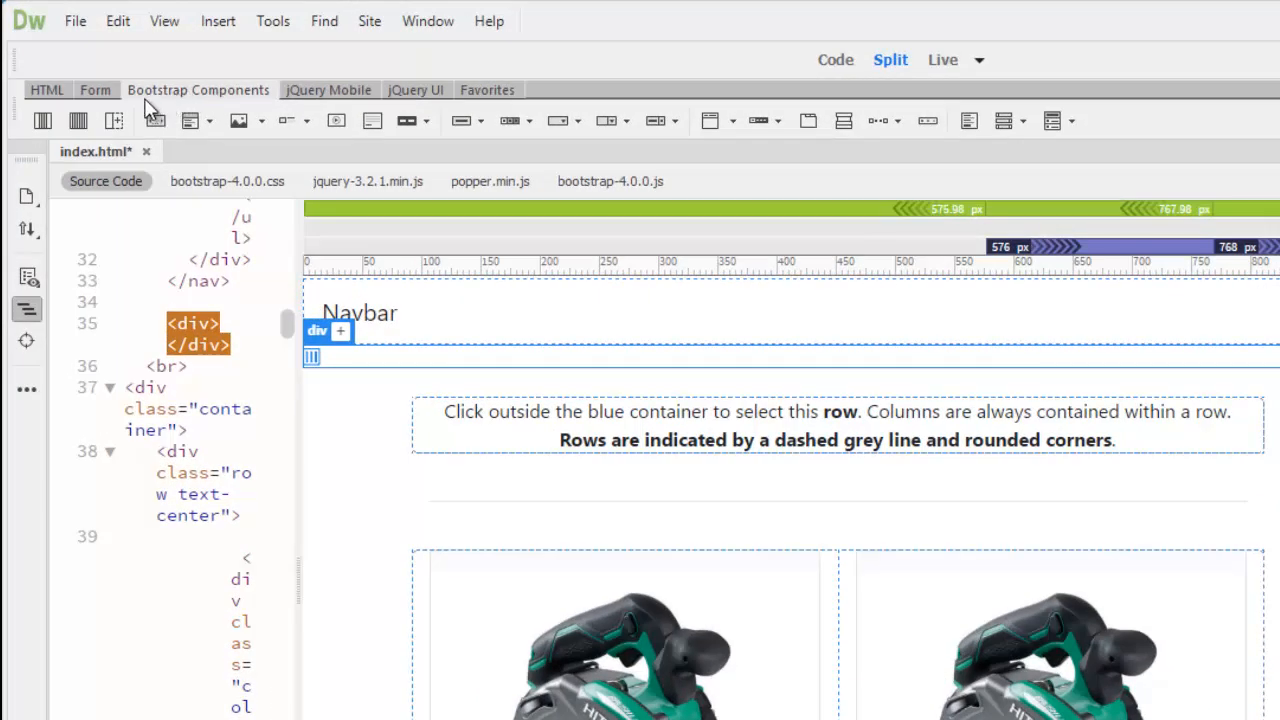
mouse_move(196, 120)
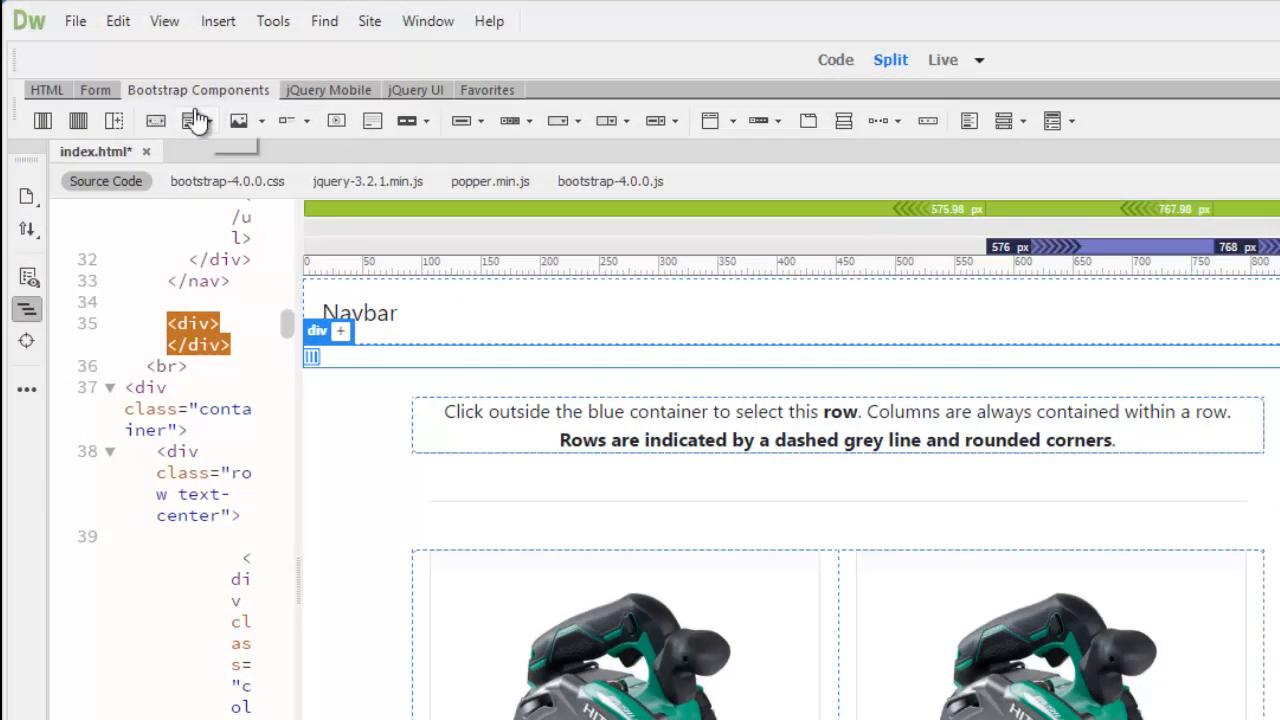
mouse_move(156, 120)
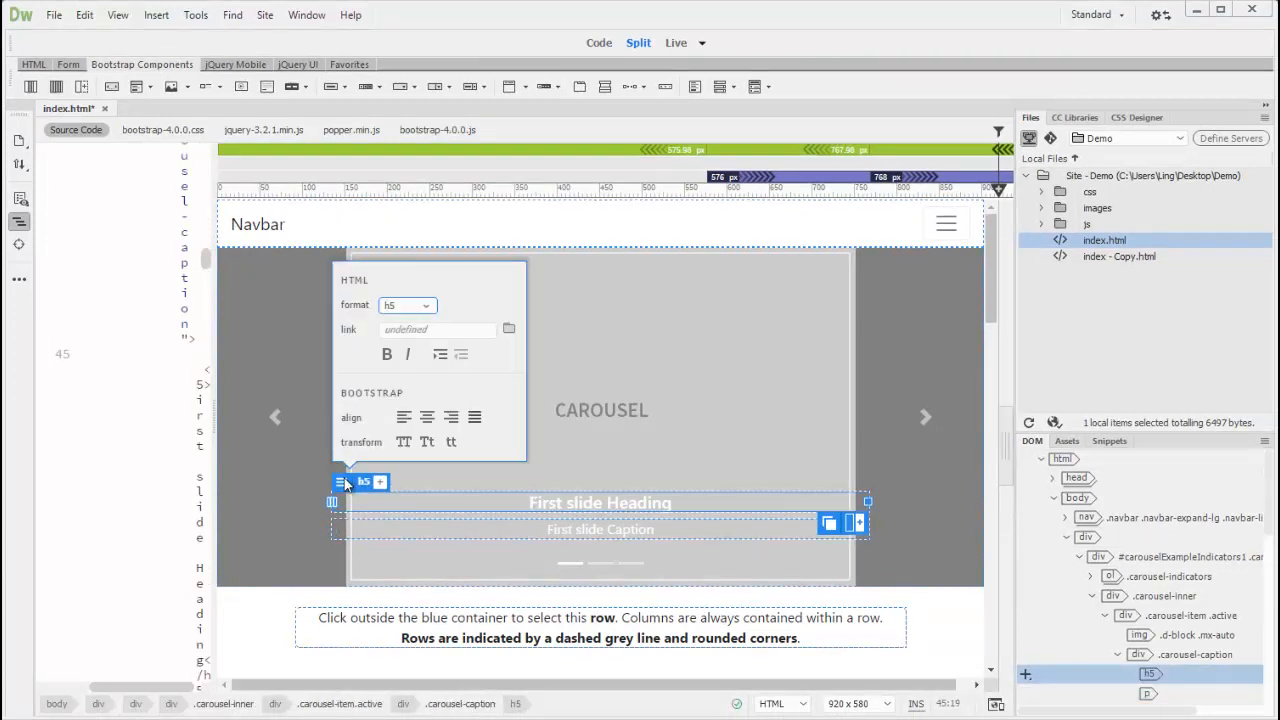
Step: Select the placeholder image of the newly inserted carousel's first slide
left_click(424, 304)
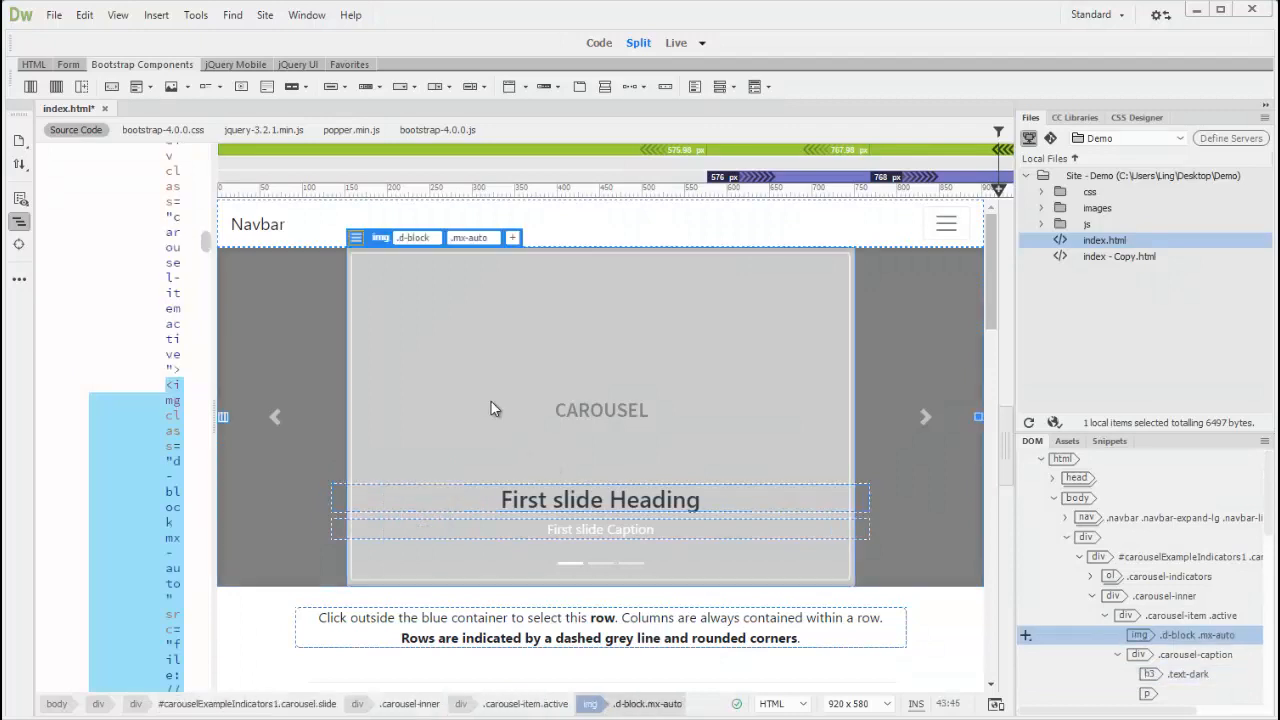
mouse_move(420, 308)
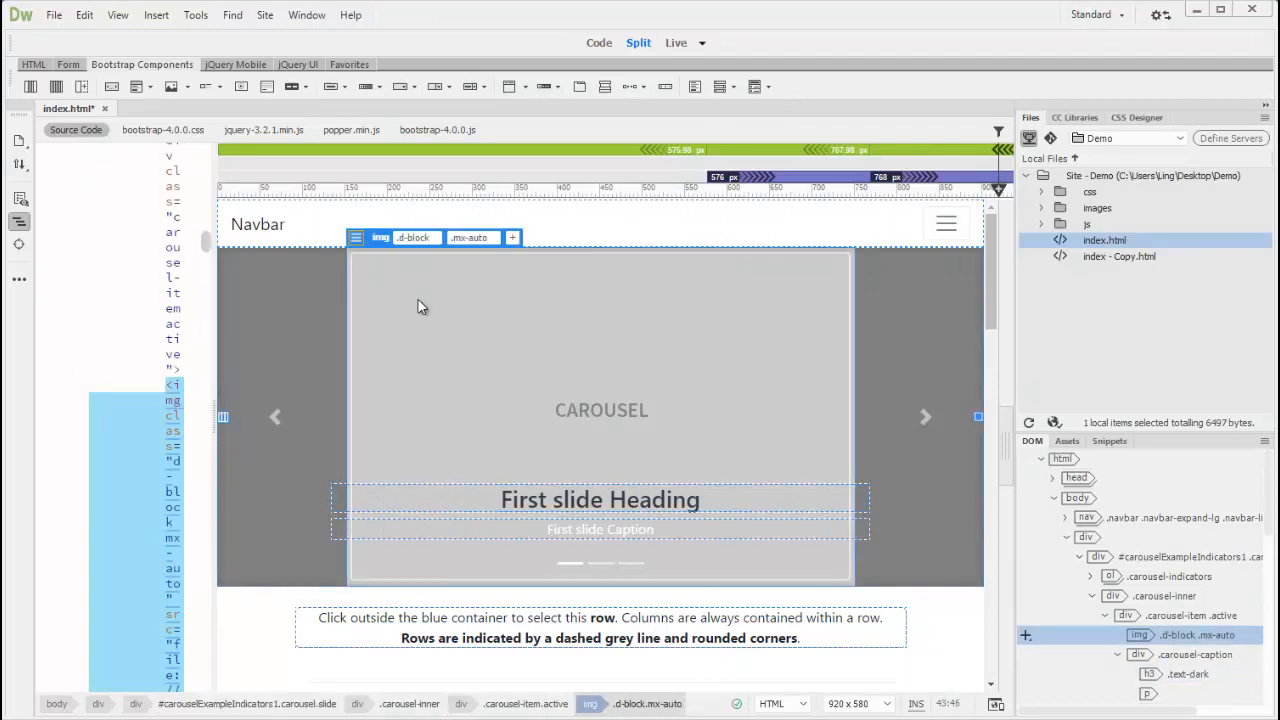
Step: Set the first slide's image source to kitchen.jpg and make it responsive
left_click(356, 236)
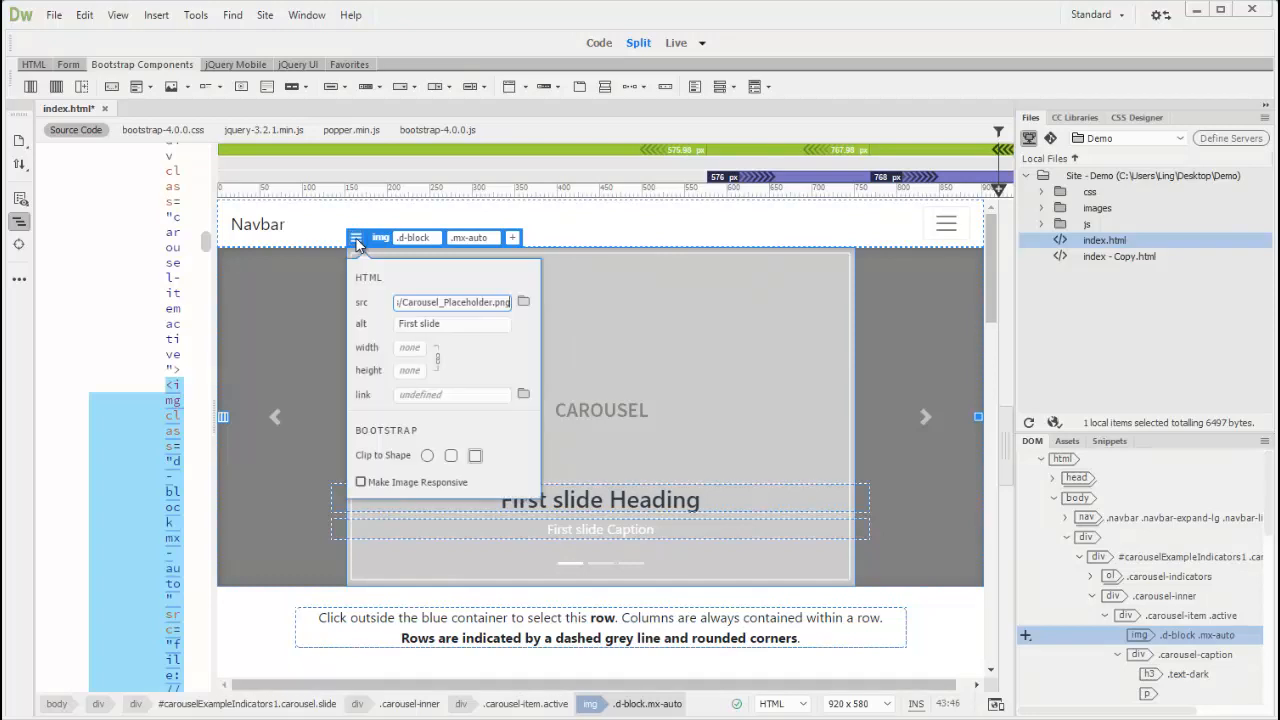
left_click(524, 302)
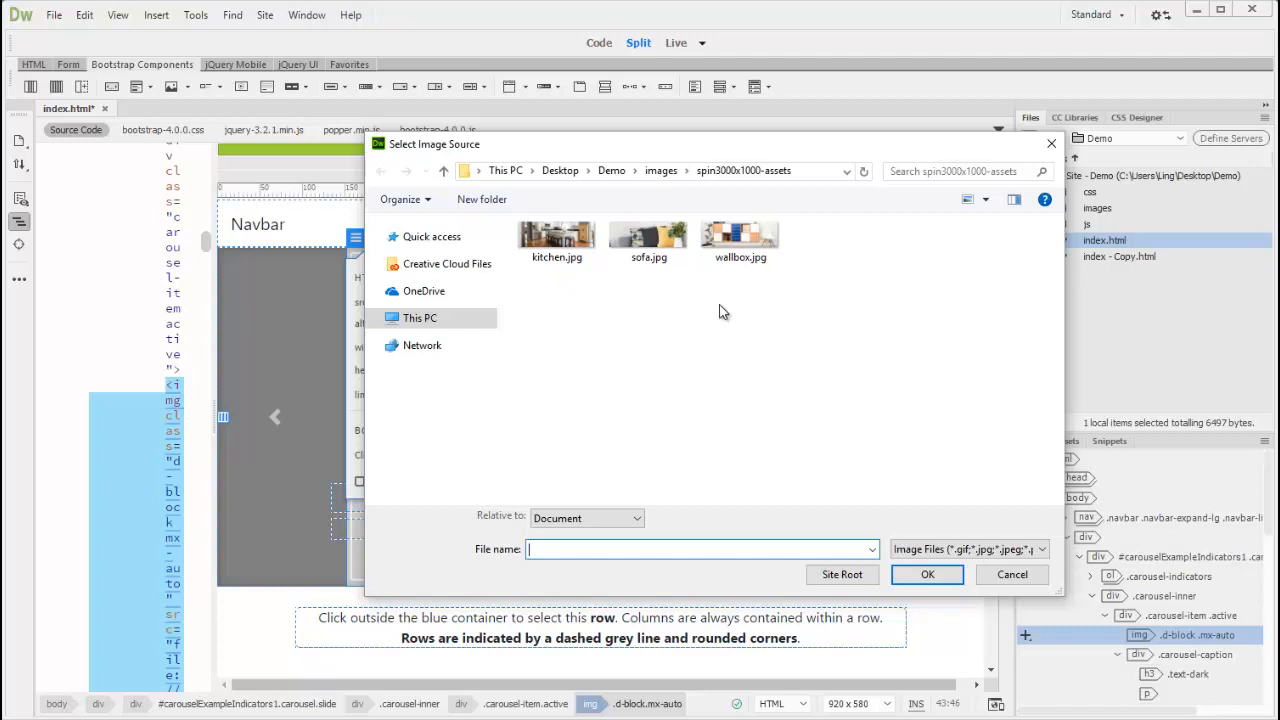
mouse_move(728, 312)
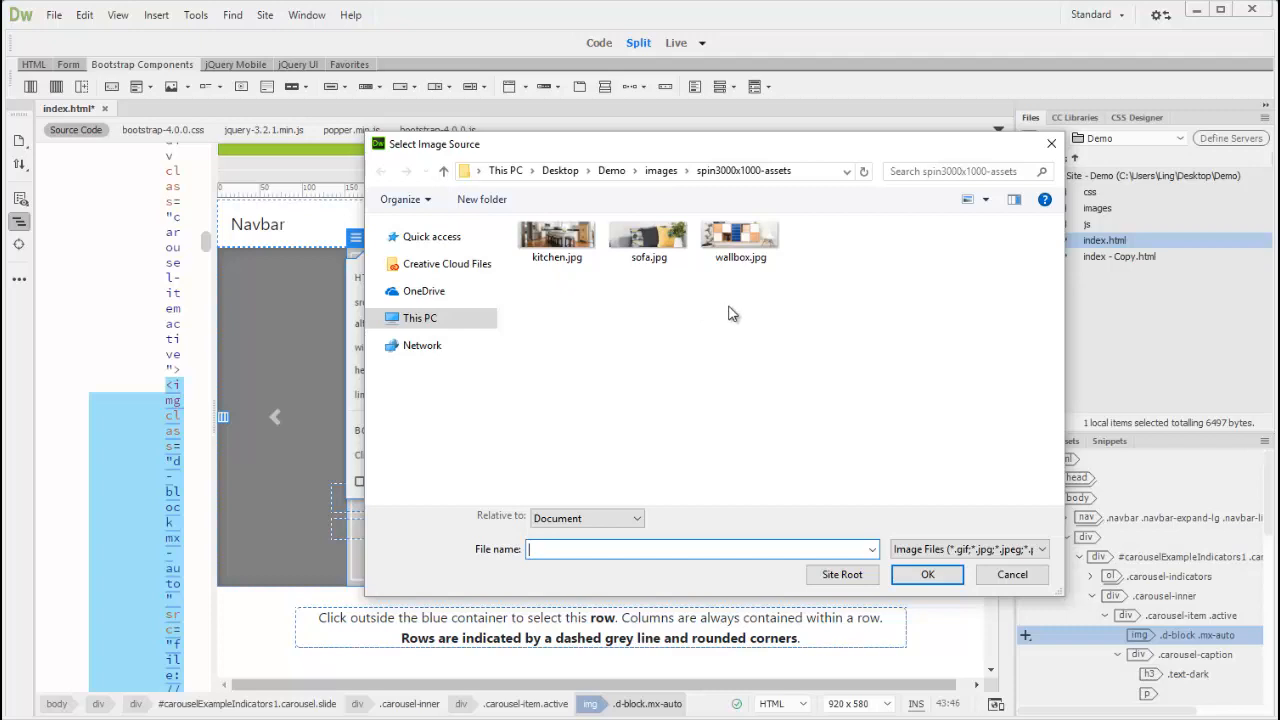
left_click(556, 240)
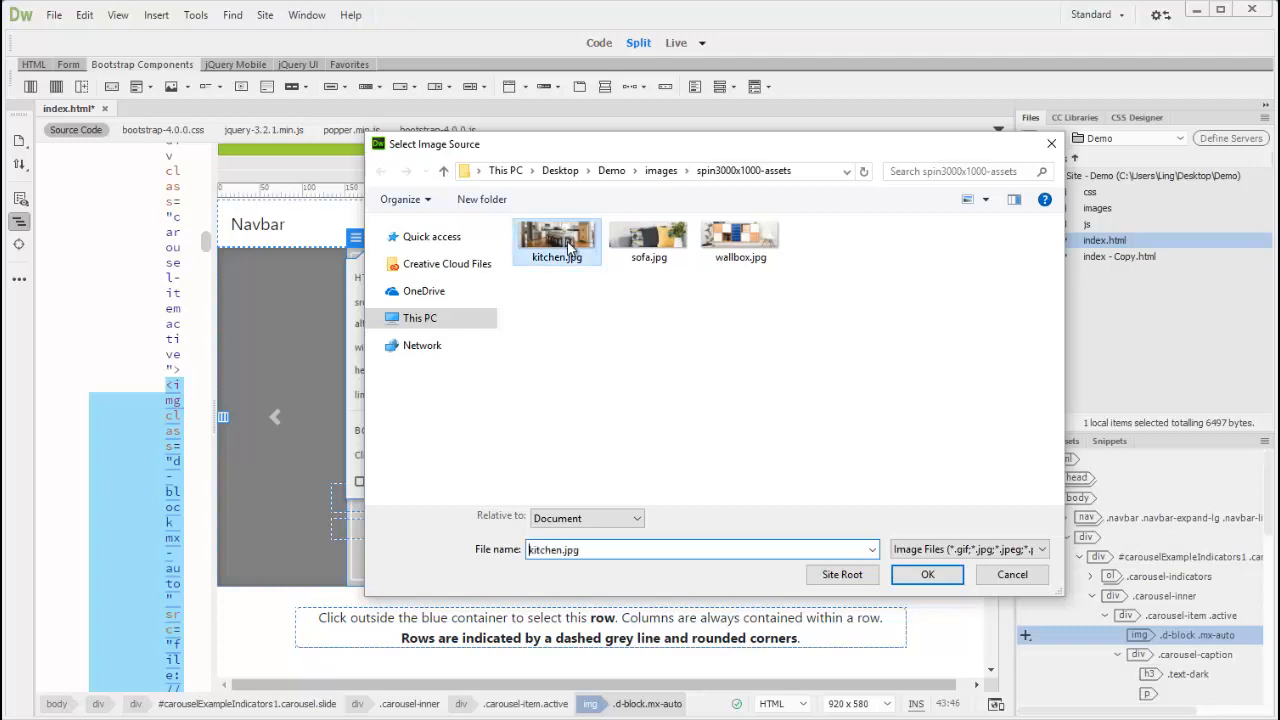
left_click(926, 574)
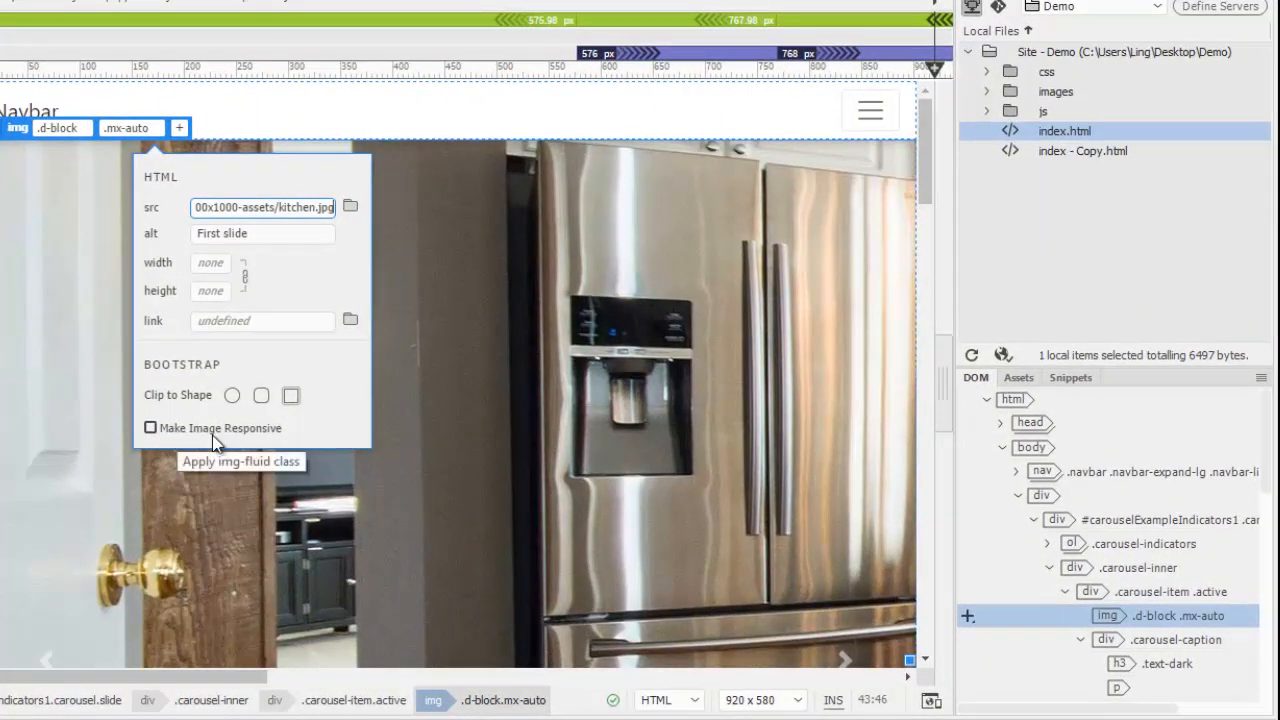
left_click(150, 428)
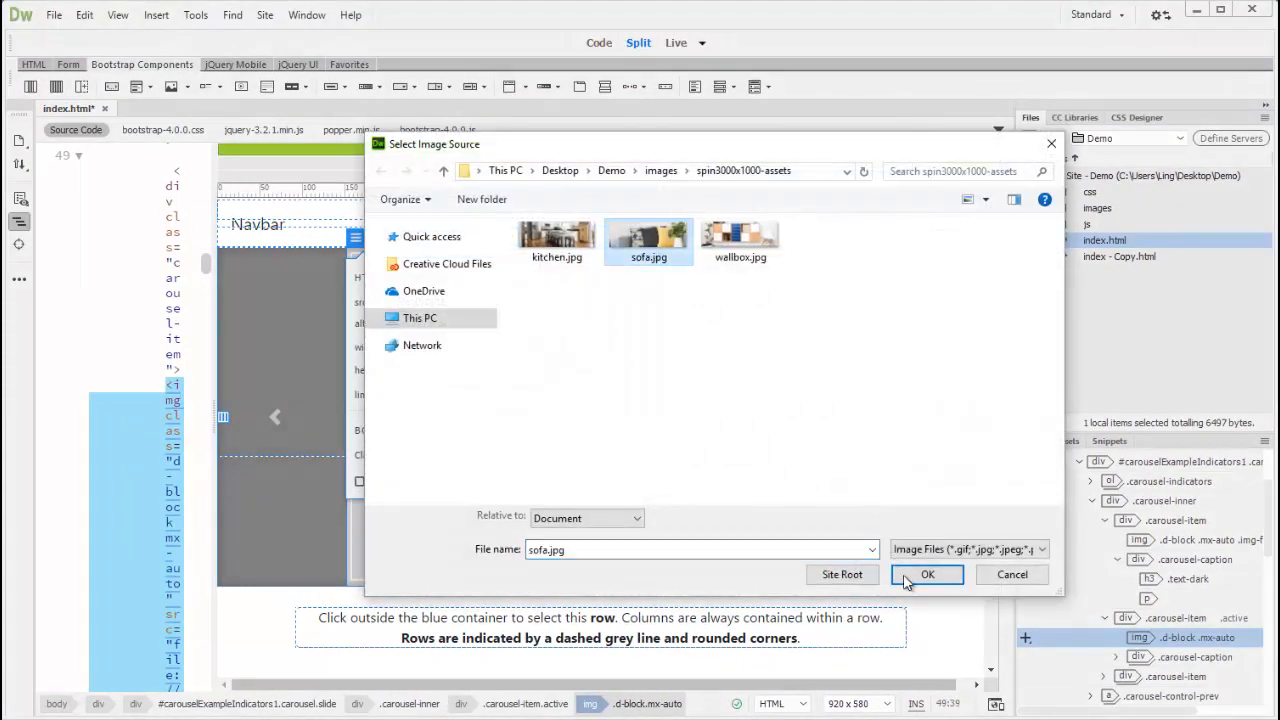
Step: Set slides two and three to sofa.jpg and wallbox.jpg, both as responsive images
left_click(928, 574)
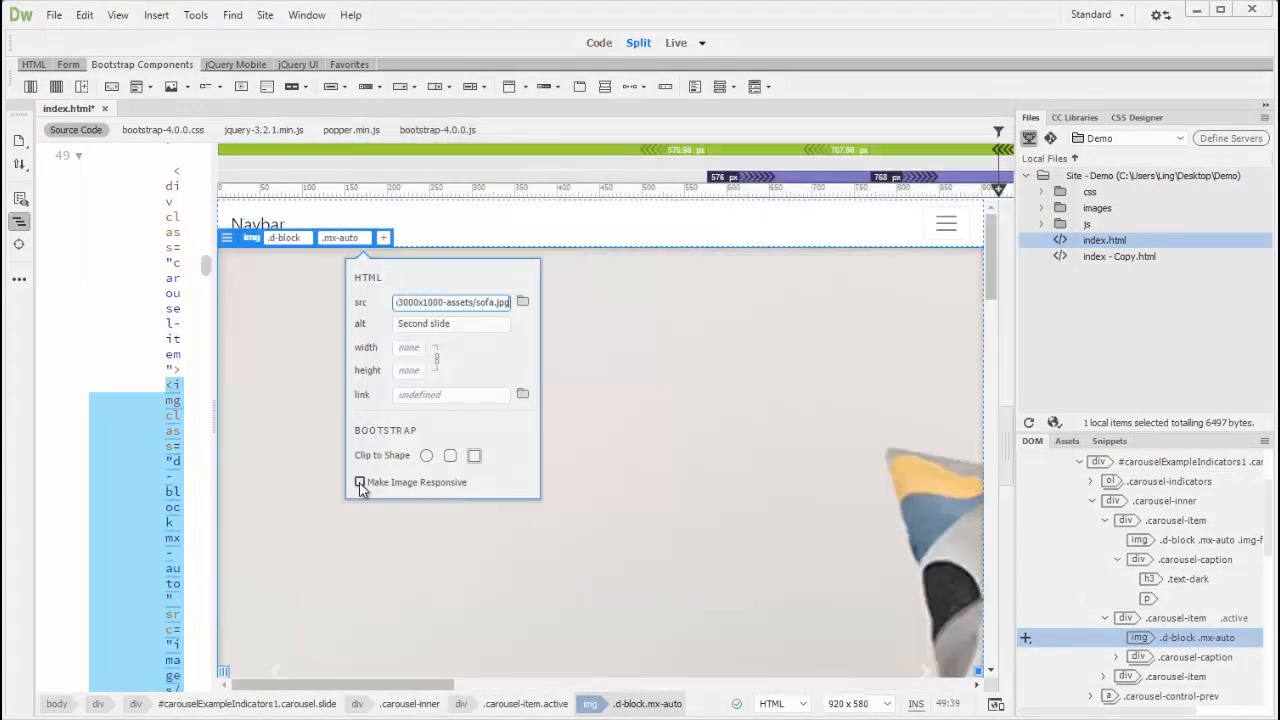
left_click(360, 482)
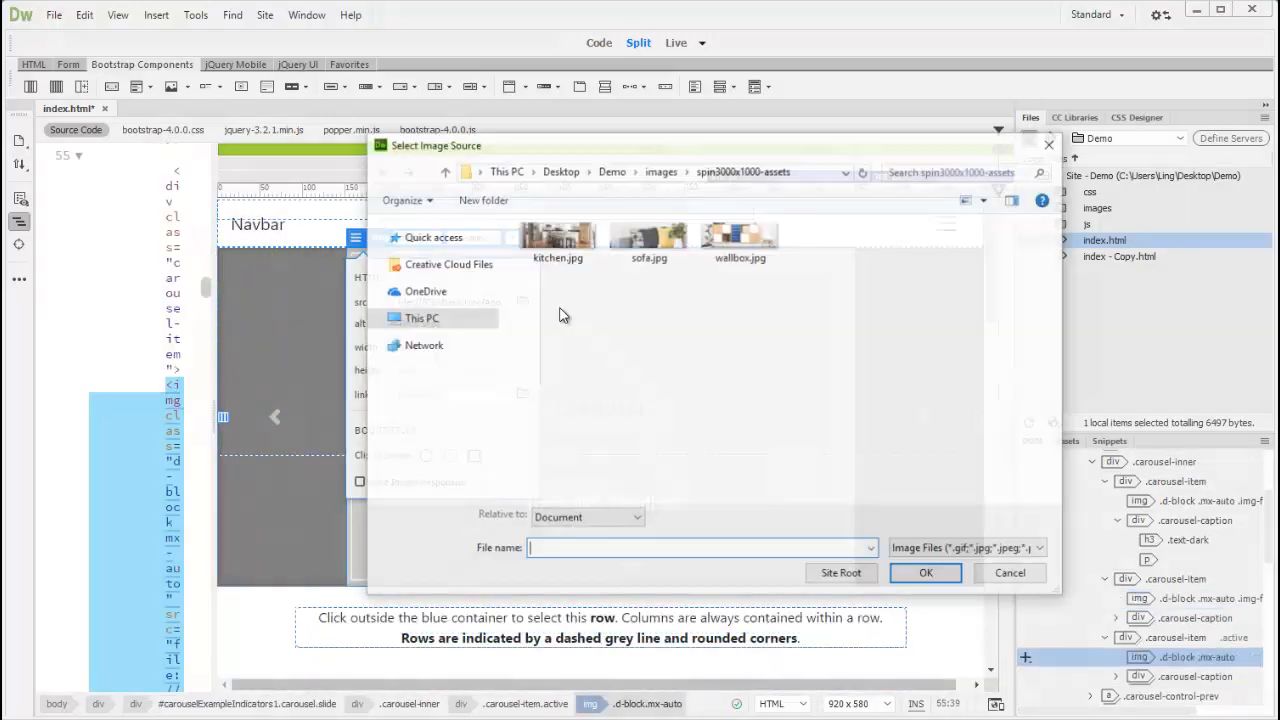
left_click(924, 572)
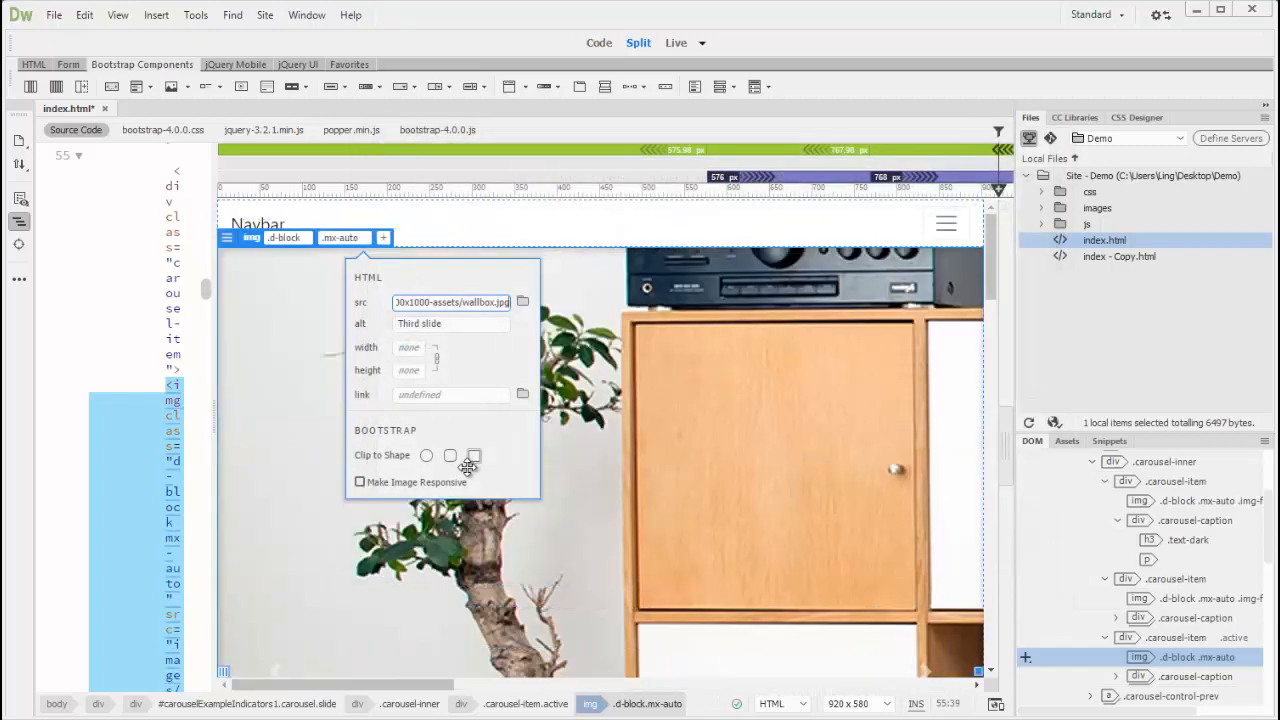
left_click(360, 480)
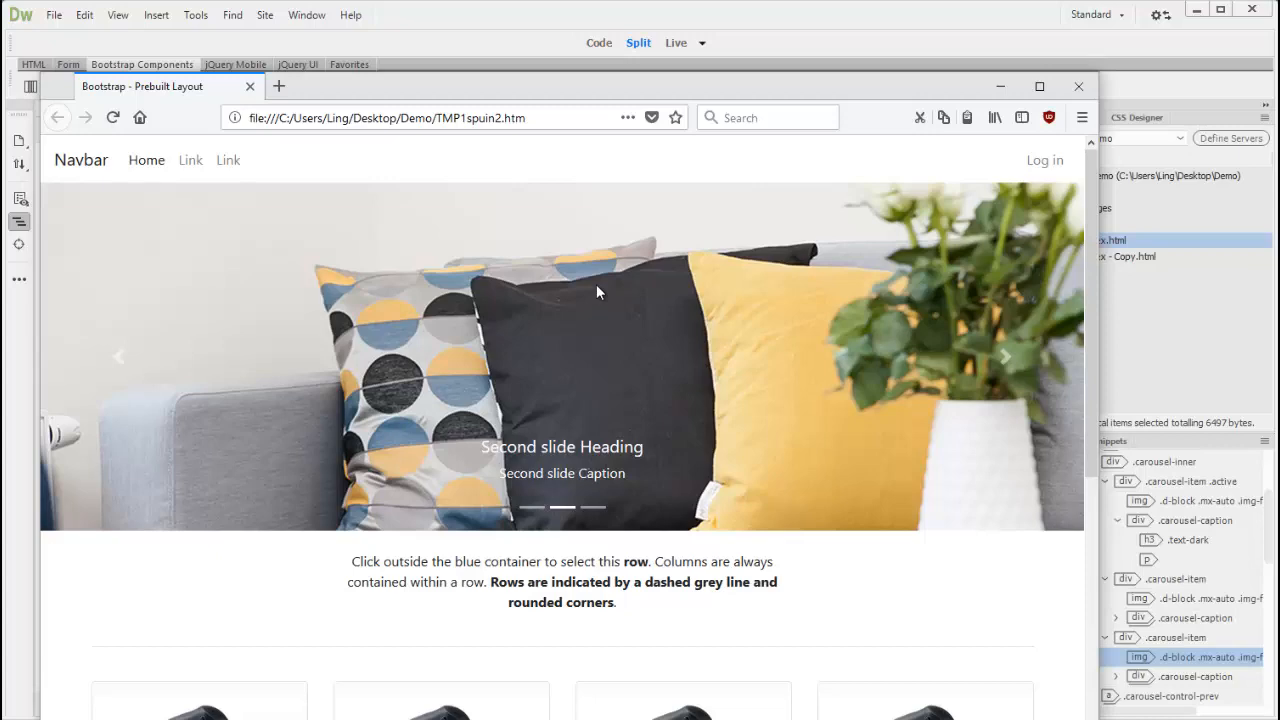
Step: Advance the carousel in the Firefox preview from the sofa slide to the wallbox slide
left_click(1004, 356)
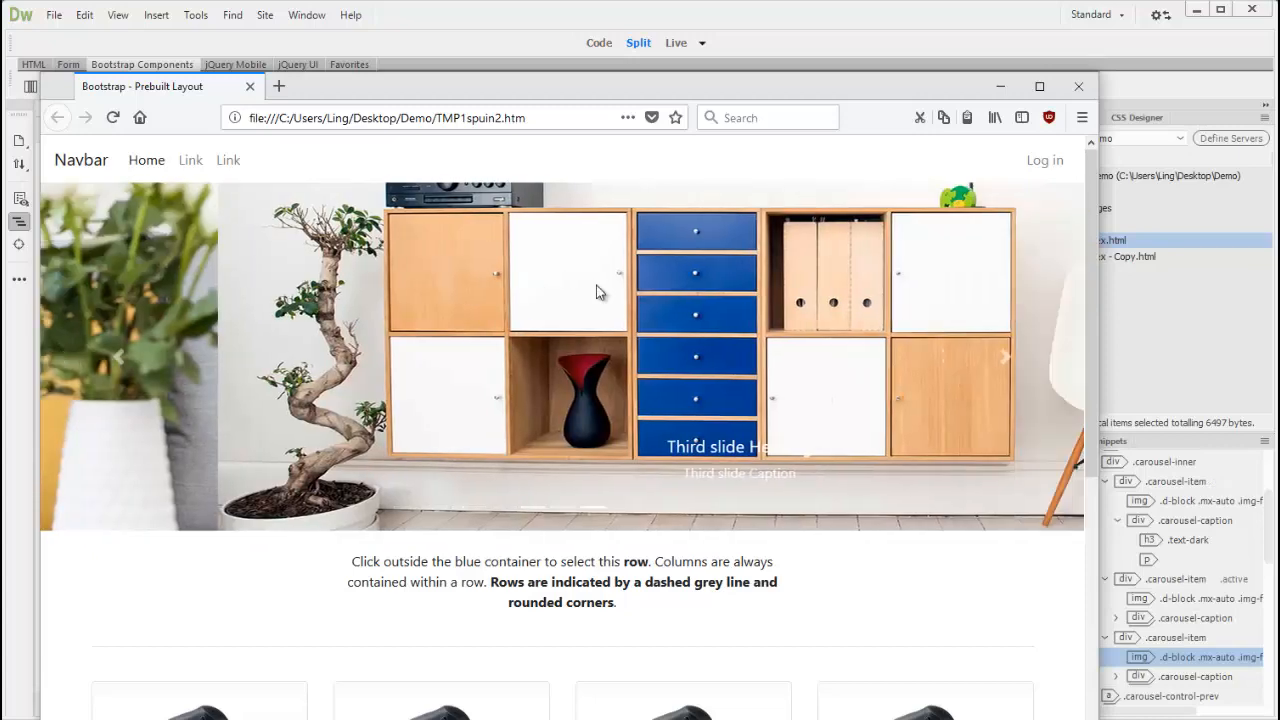